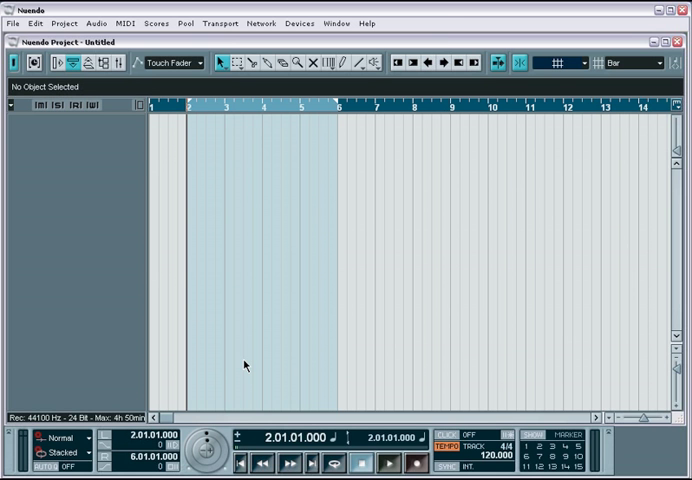
mouse_move(84, 154)
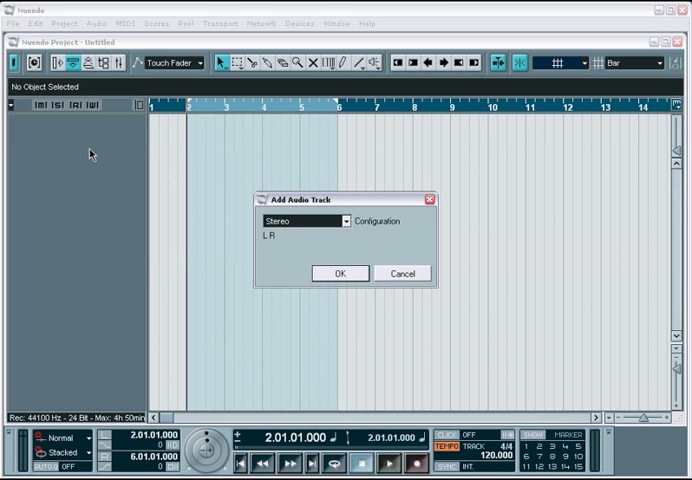
- Confirm the new audio track with Stereo configuration, creating Audio 01
click(340, 272)
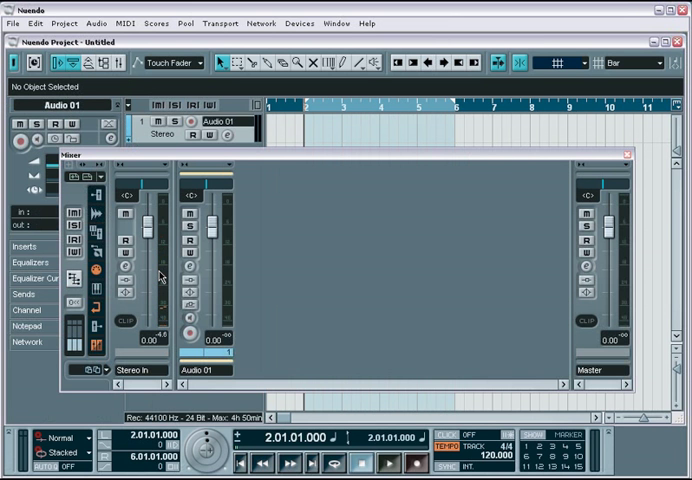
mouse_move(158, 272)
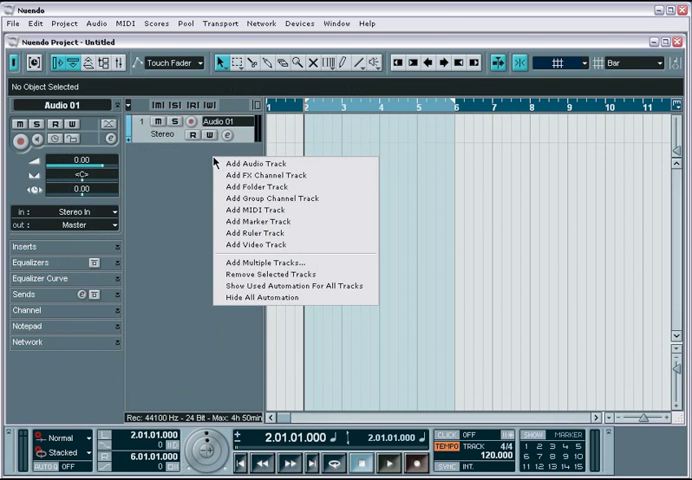
- Add MIDI 01 below Audio 01 and keep its output routed to Wavestation SR
click(248, 210)
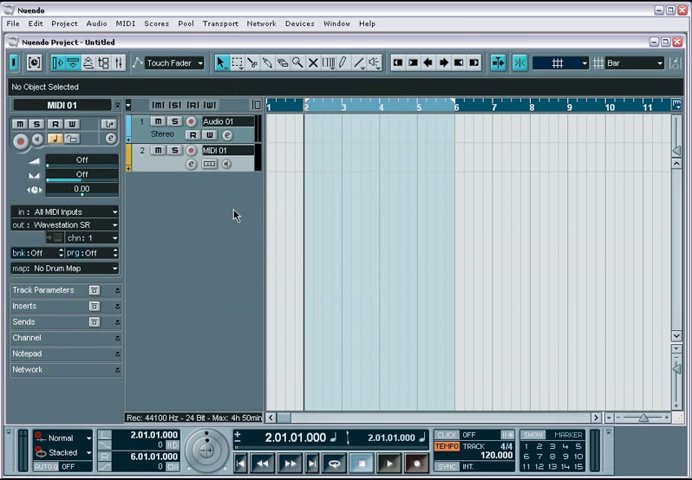
click(80, 224)
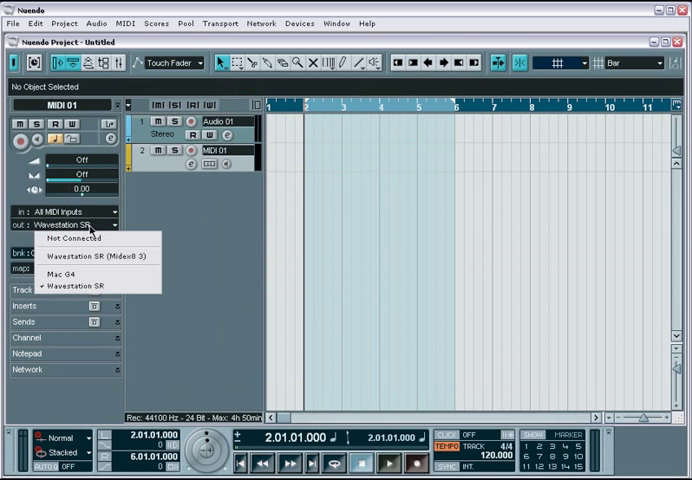
click(78, 288)
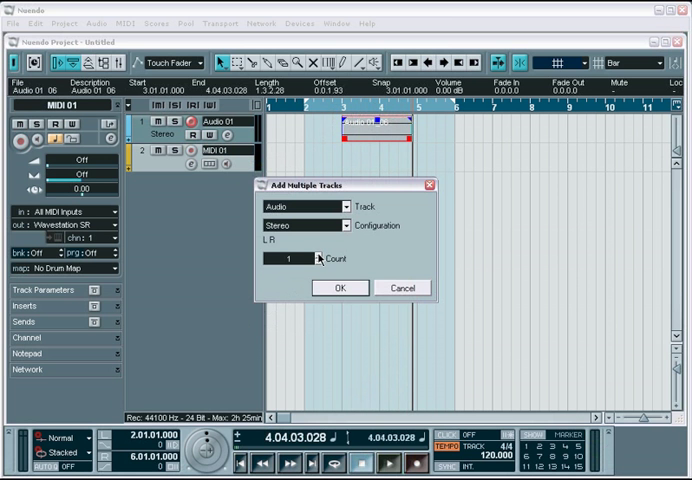
- Confirm Add Multiple Tracks with Audio, Stereo, Count 1
click(340, 288)
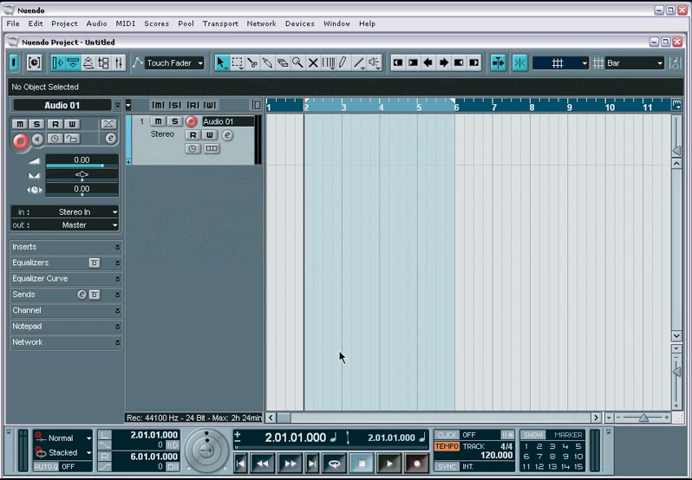
mouse_move(398, 404)
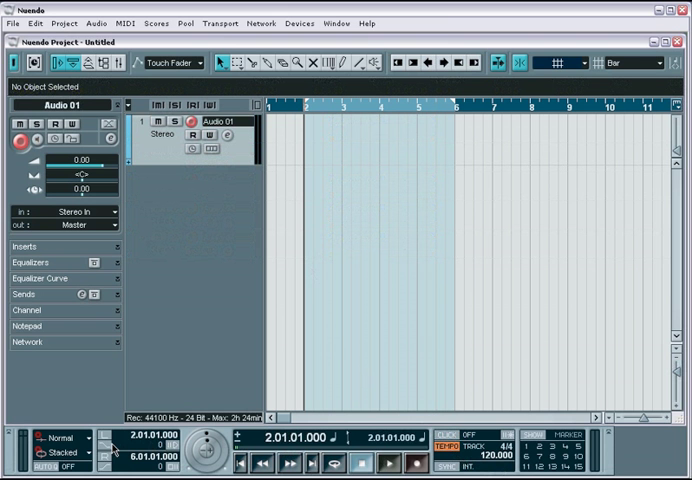
mouse_move(112, 450)
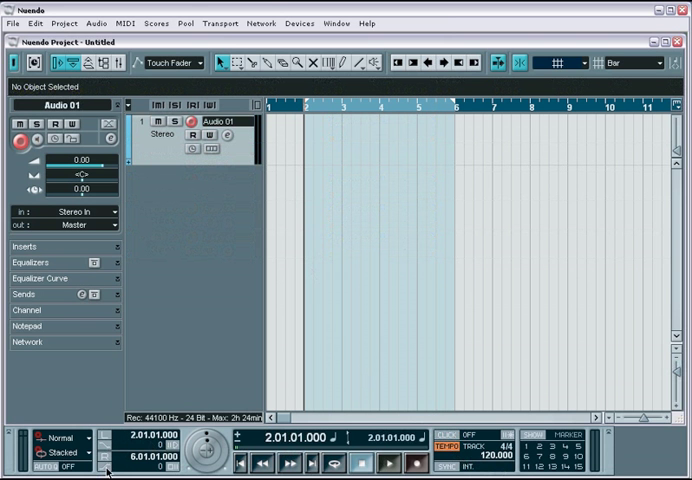
mouse_move(136, 446)
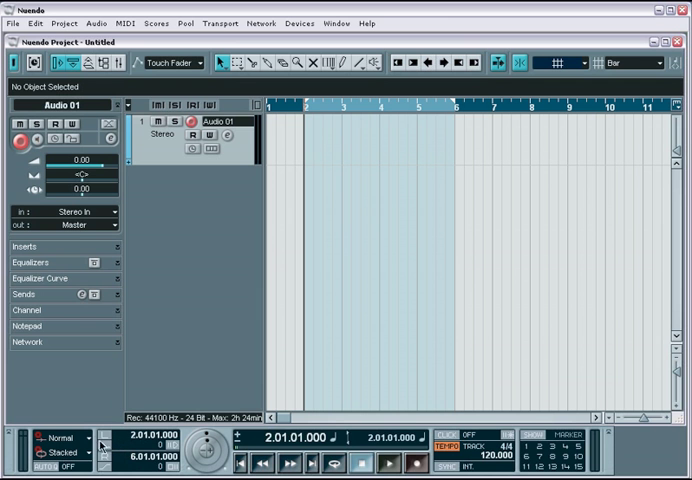
mouse_move(92, 444)
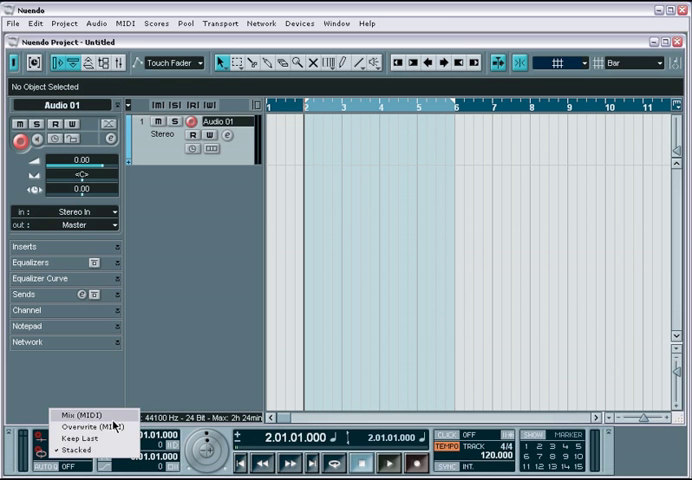
mouse_move(84, 440)
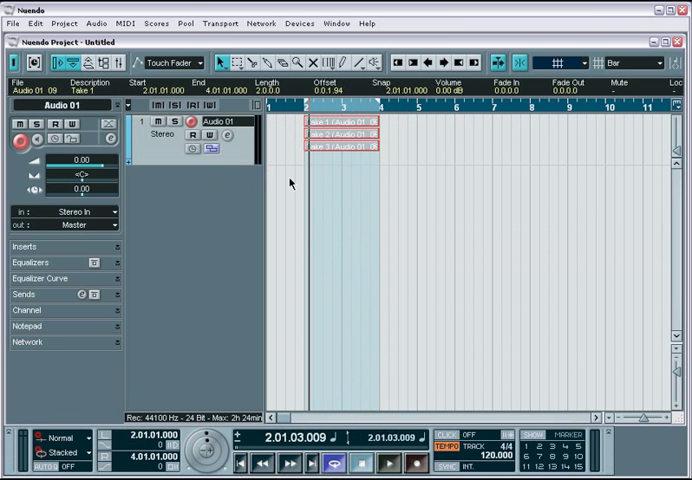
mouse_move(386, 144)
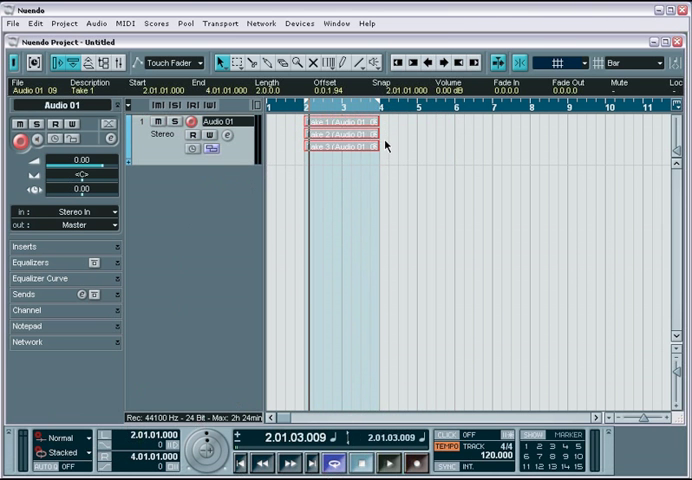
mouse_move(670, 364)
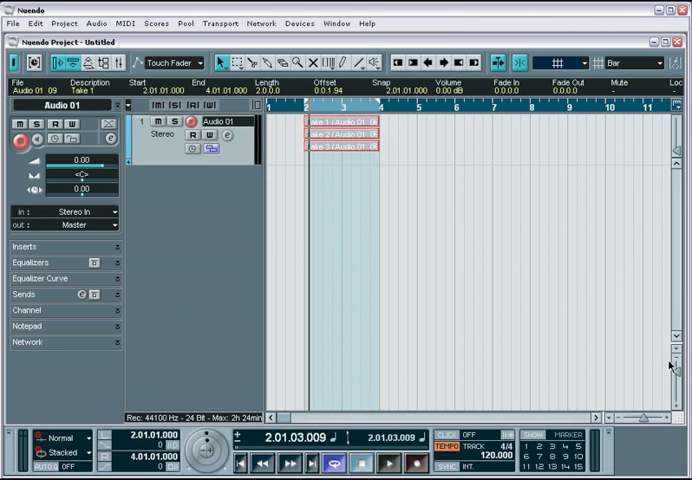